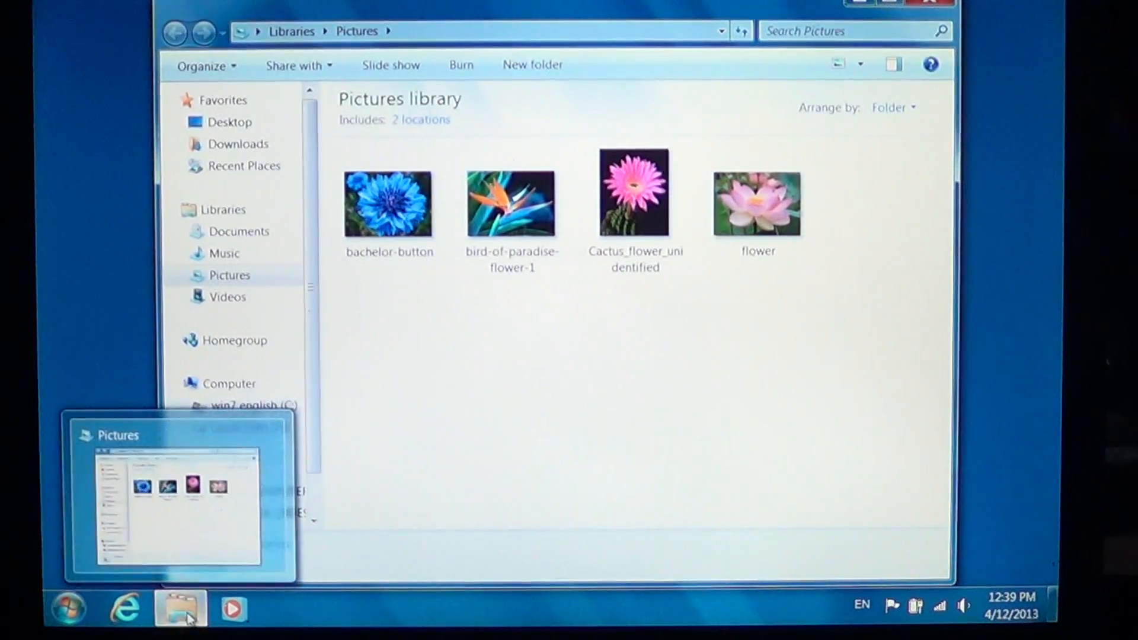
- Show the Documents library with its six files, modified dates and types
{"action": "left_click", "coordinate": [243, 231]}
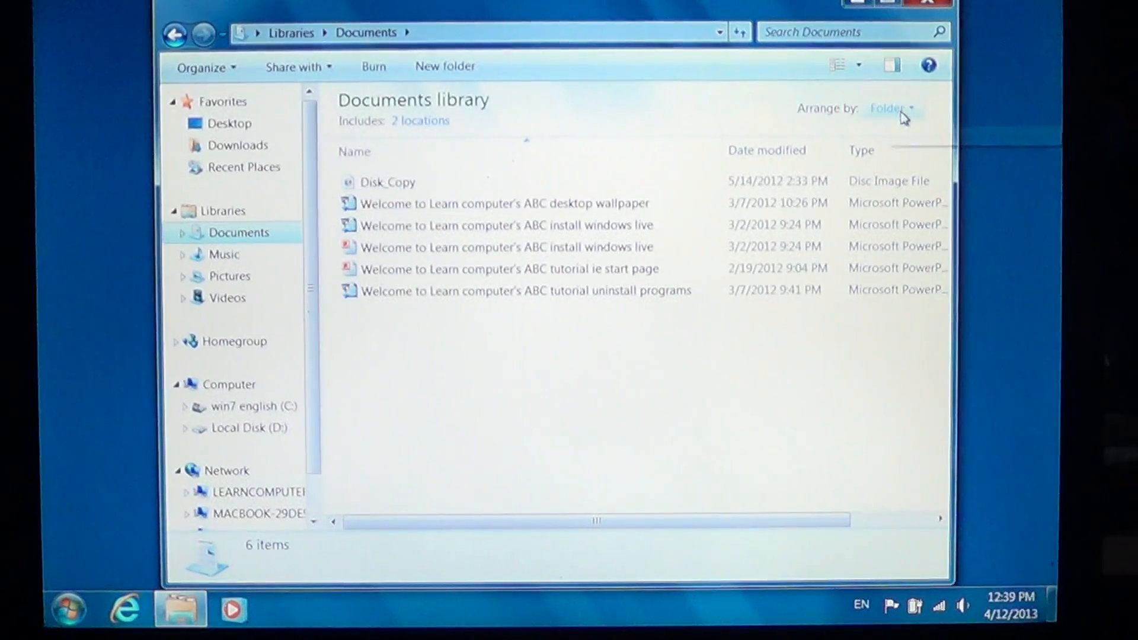
{"action": "left_click", "coordinate": [888, 108]}
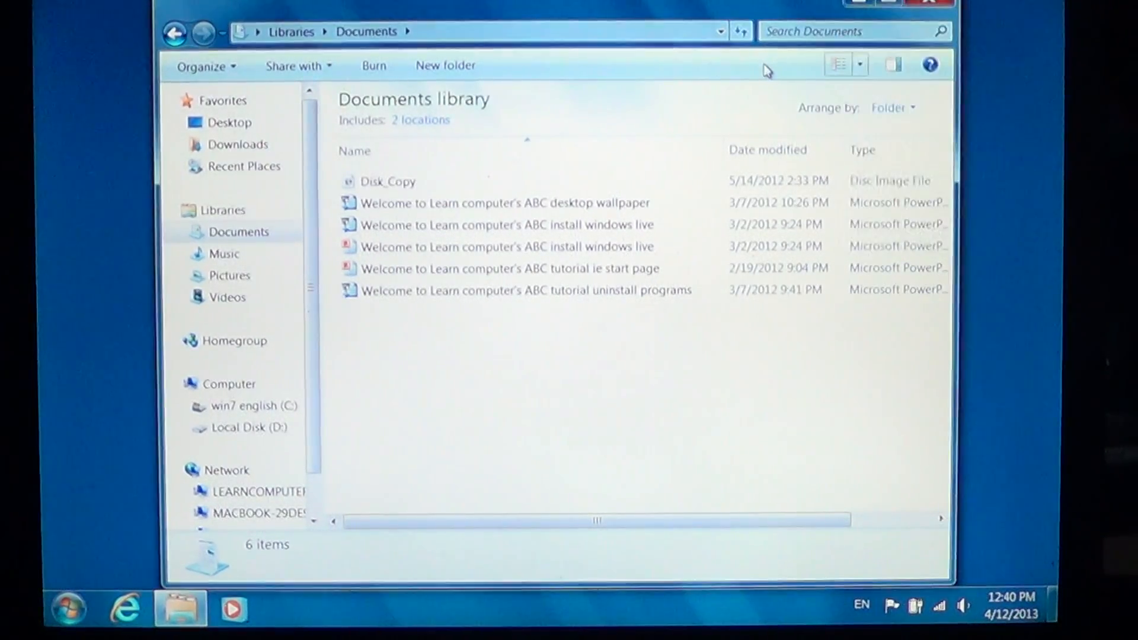
{"action": "mouse_move", "coordinate": [838, 65]}
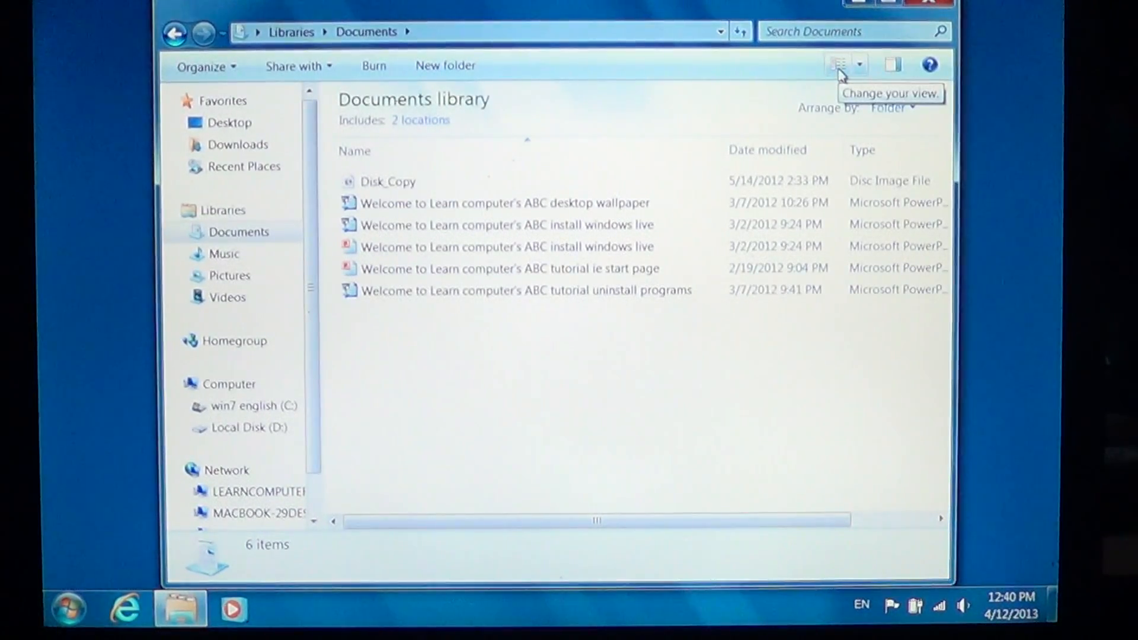
- Switch the Documents view to List, then Tiles, then cycle to medium icons
{"action": "left_click", "coordinate": [860, 64]}
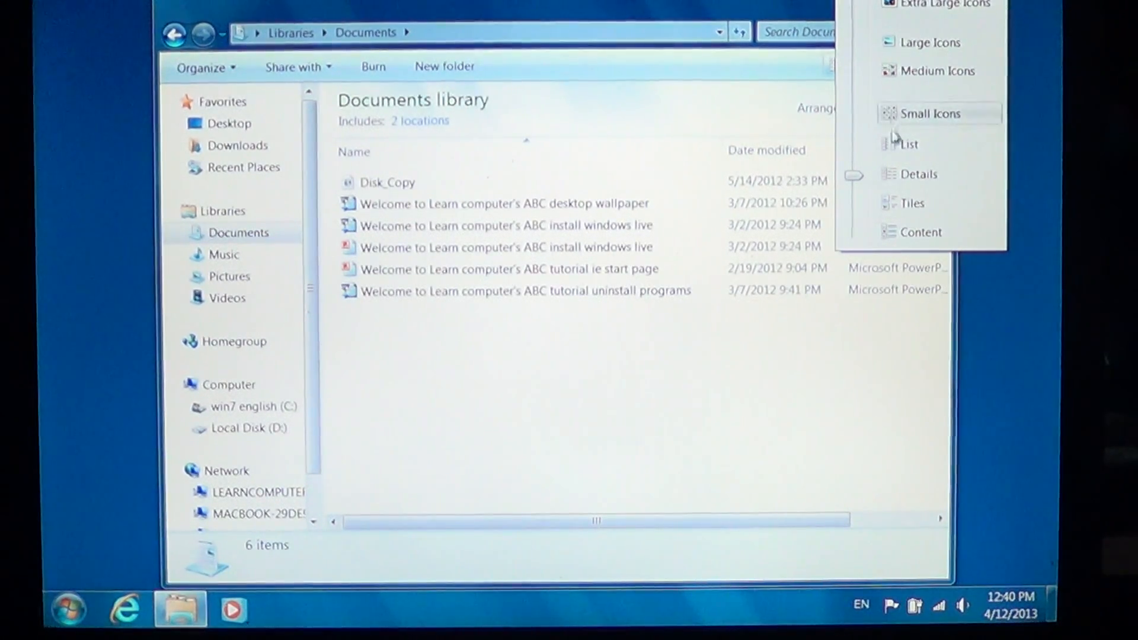
{"action": "left_click", "coordinate": [909, 144]}
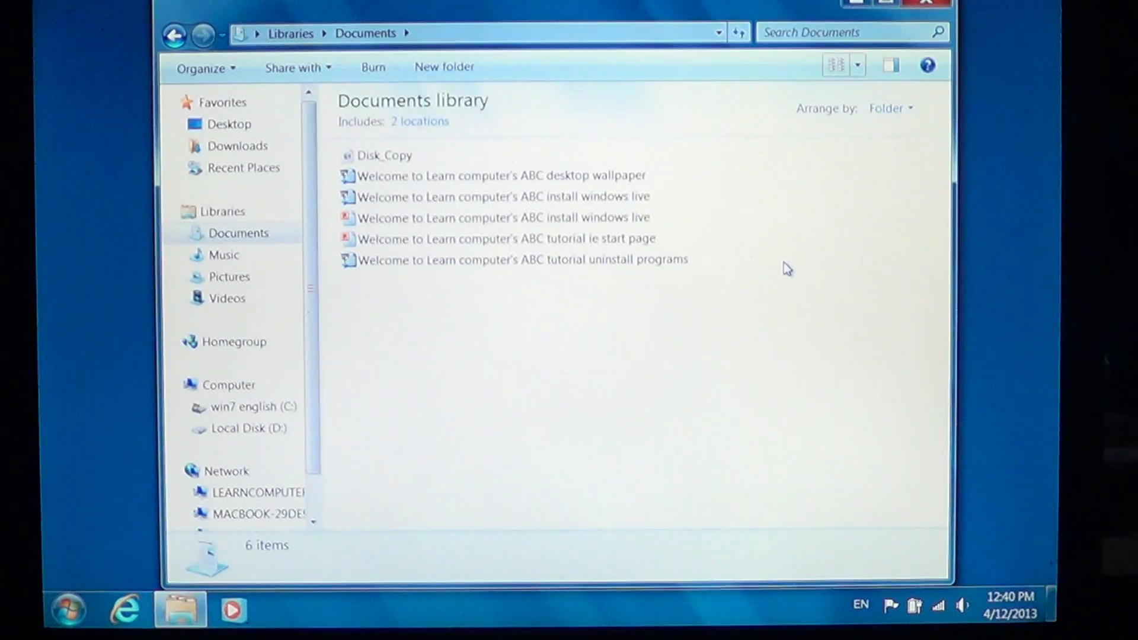
{"action": "left_click", "coordinate": [857, 65]}
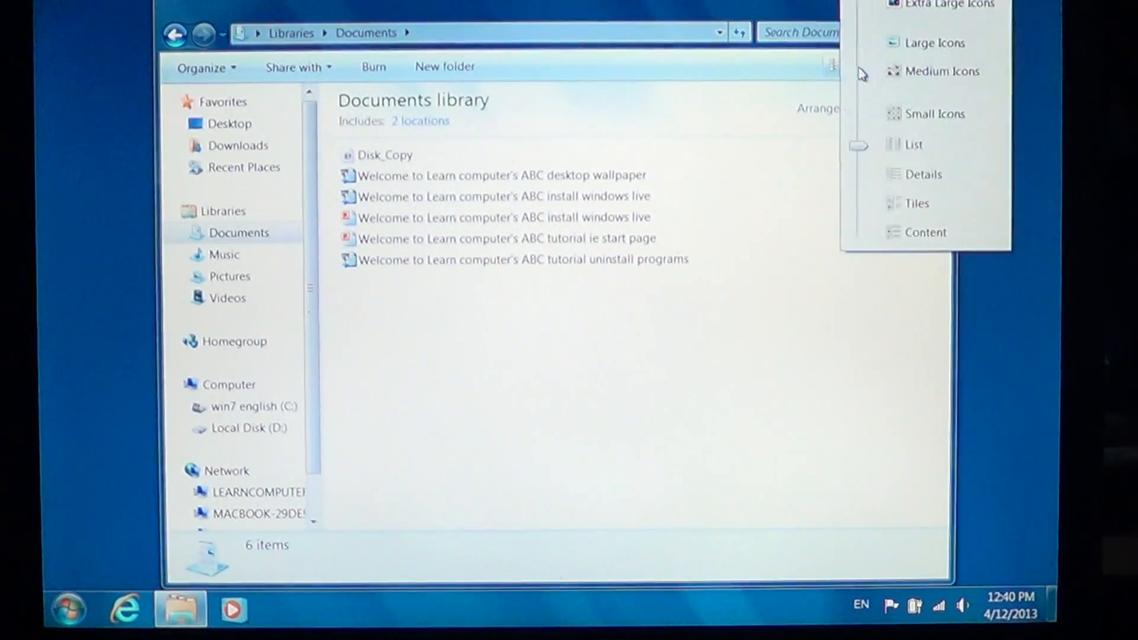
{"action": "left_click", "coordinate": [918, 203]}
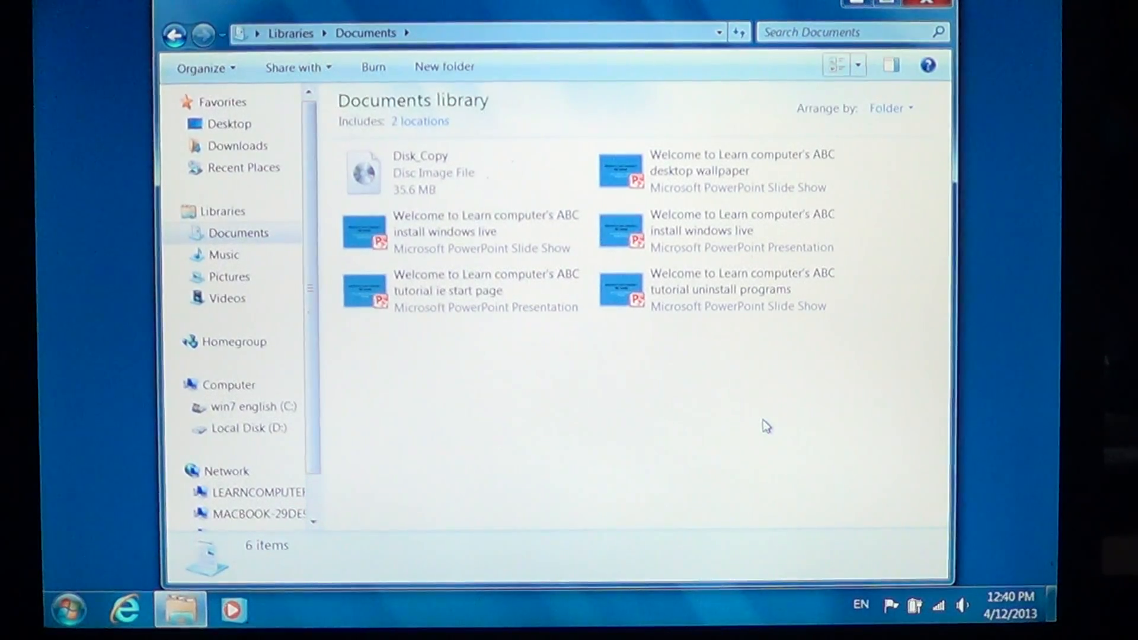
{"action": "left_click", "coordinate": [858, 67]}
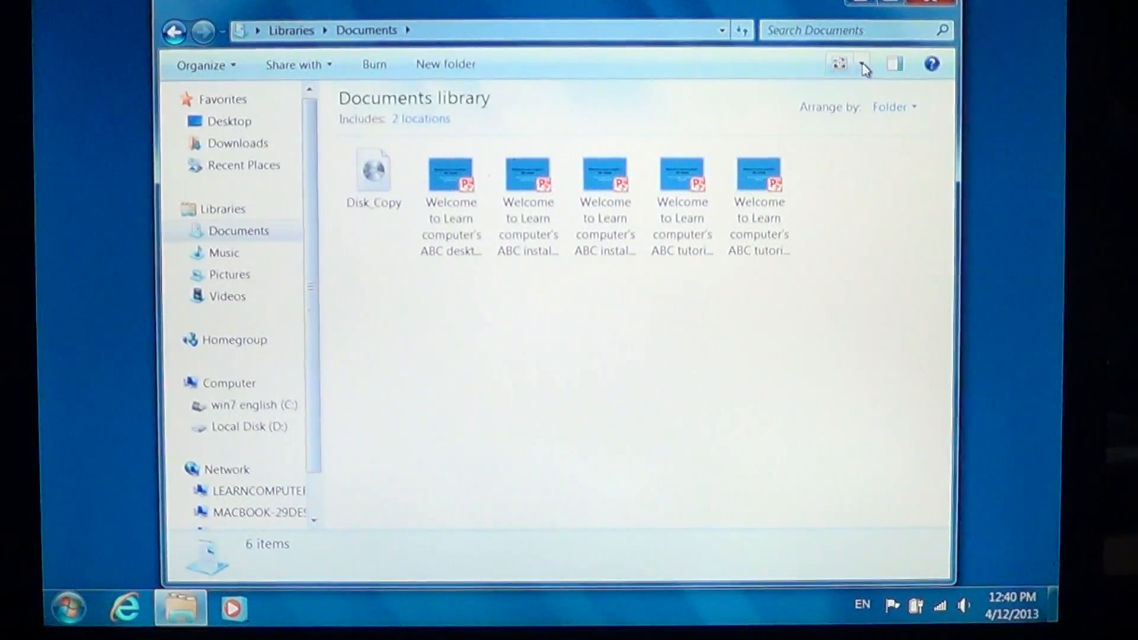
- Cycle back to Tiles, then switch Documents to Content layout with type, dates, authors and size
{"action": "left_click", "coordinate": [863, 64]}
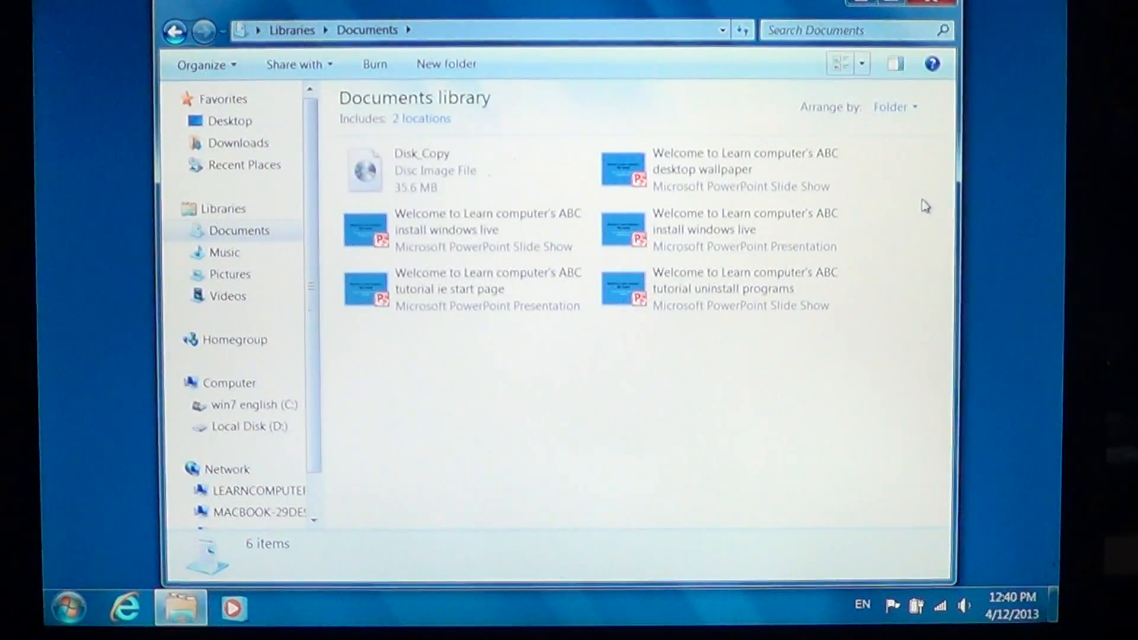
{"action": "left_click", "coordinate": [861, 64]}
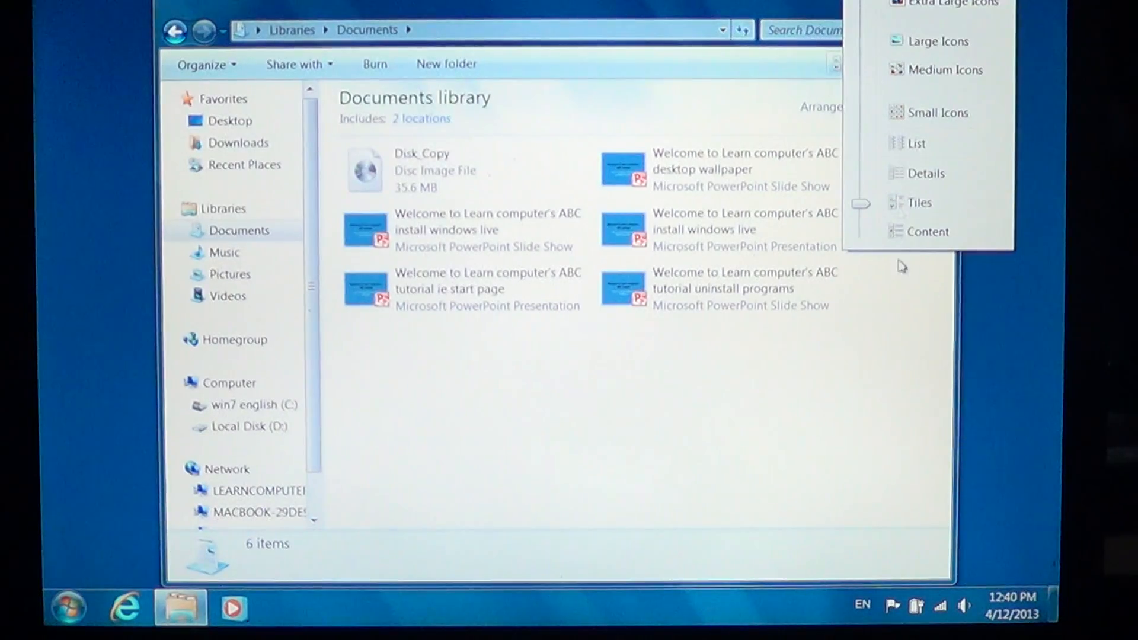
{"action": "left_click", "coordinate": [917, 173]}
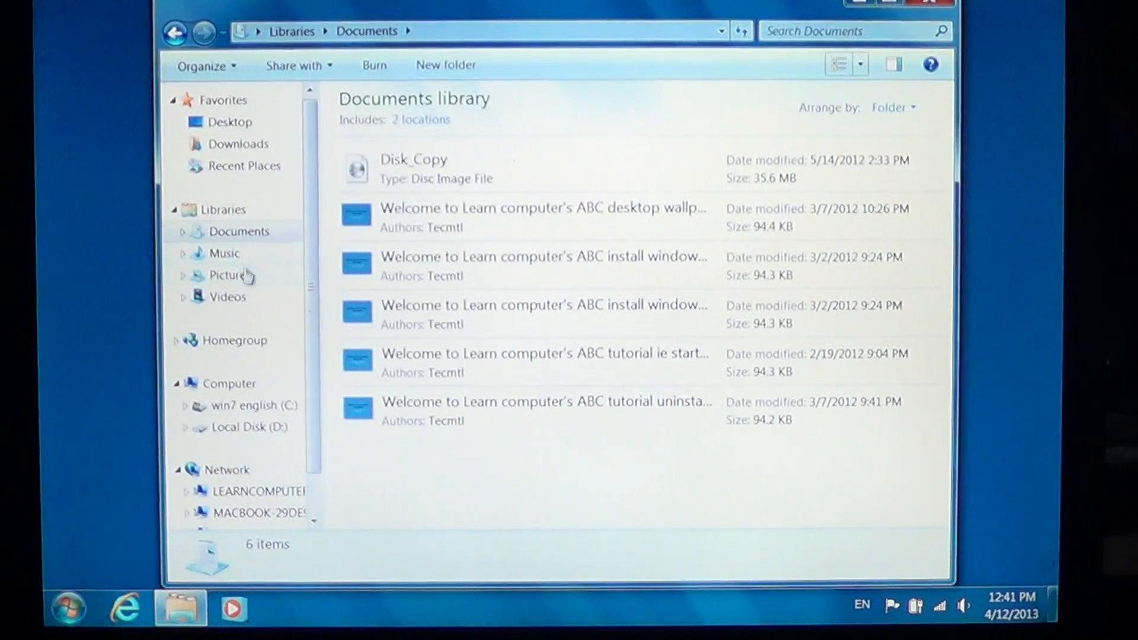
- Show the Pictures library with the four flower photos as thumbnails
{"action": "left_click", "coordinate": [229, 273]}
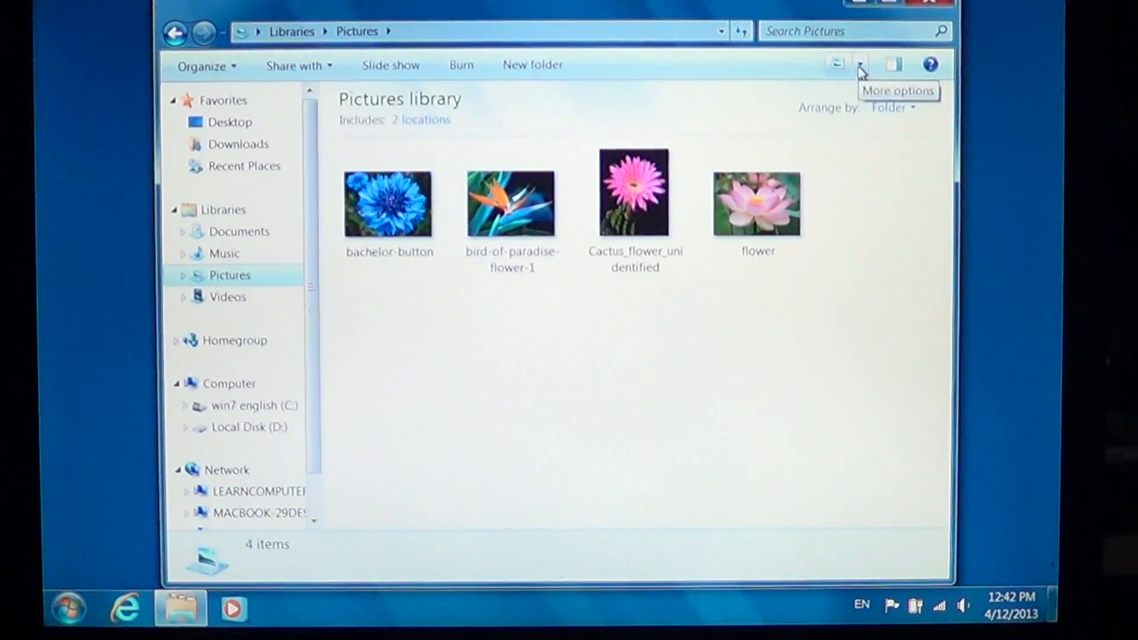
{"action": "left_click", "coordinate": [836, 64]}
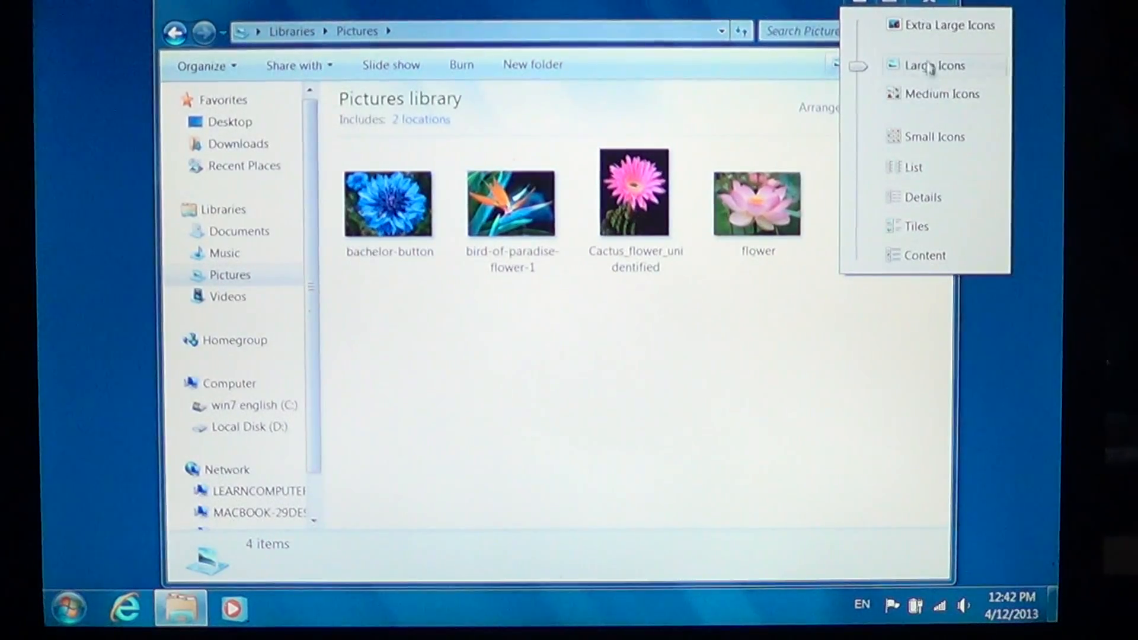
{"action": "left_click", "coordinate": [935, 65]}
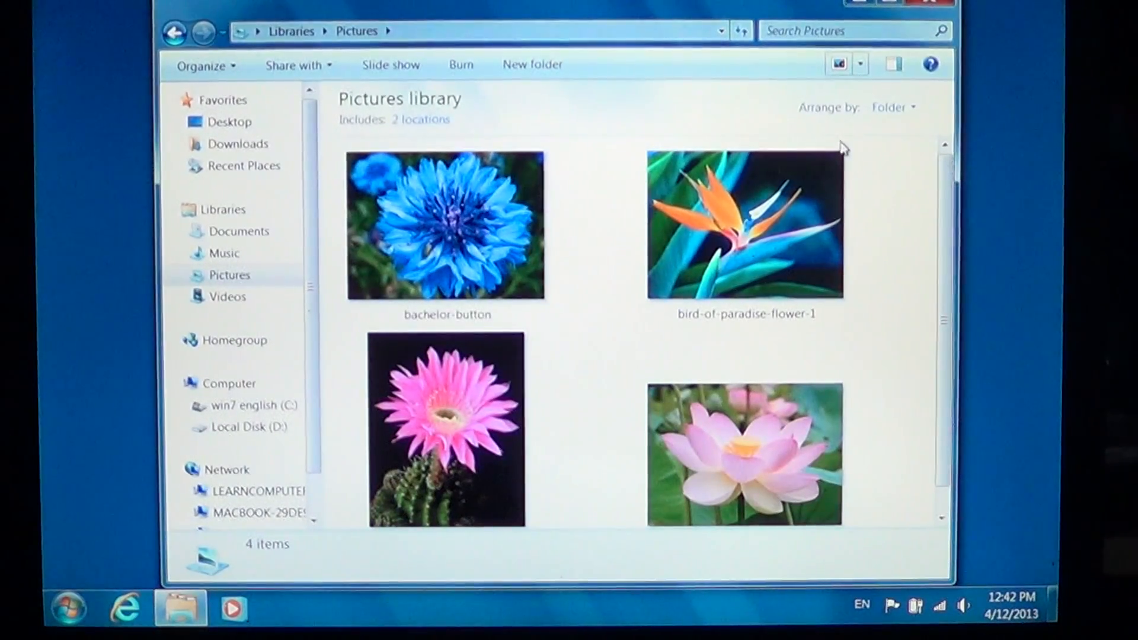
{"action": "left_click", "coordinate": [858, 64]}
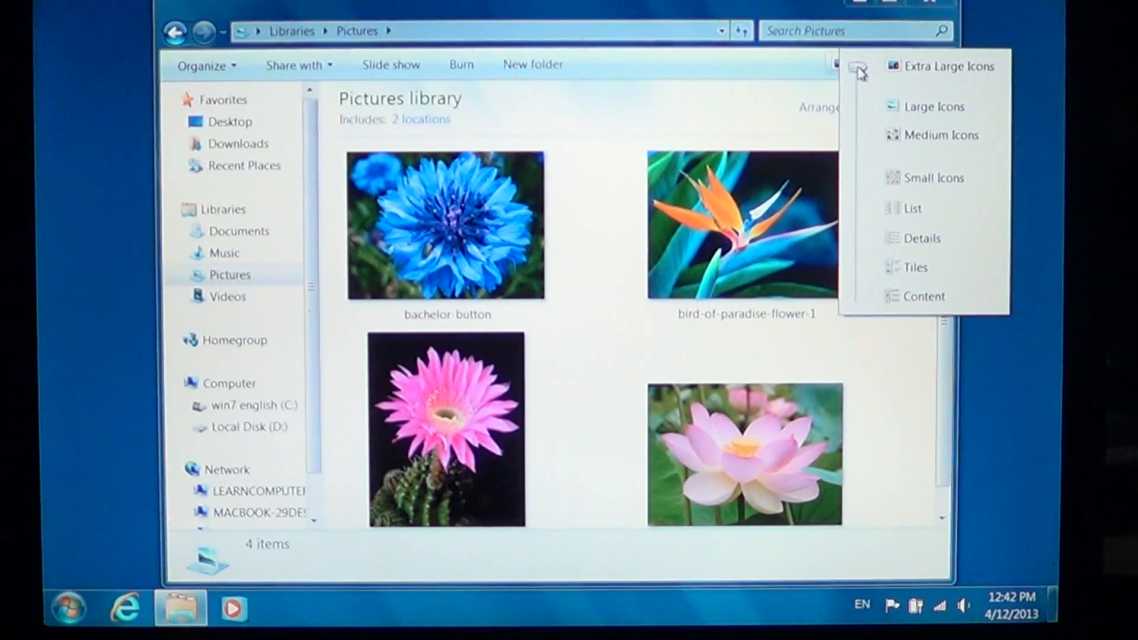
{"action": "mouse_move", "coordinate": [875, 148]}
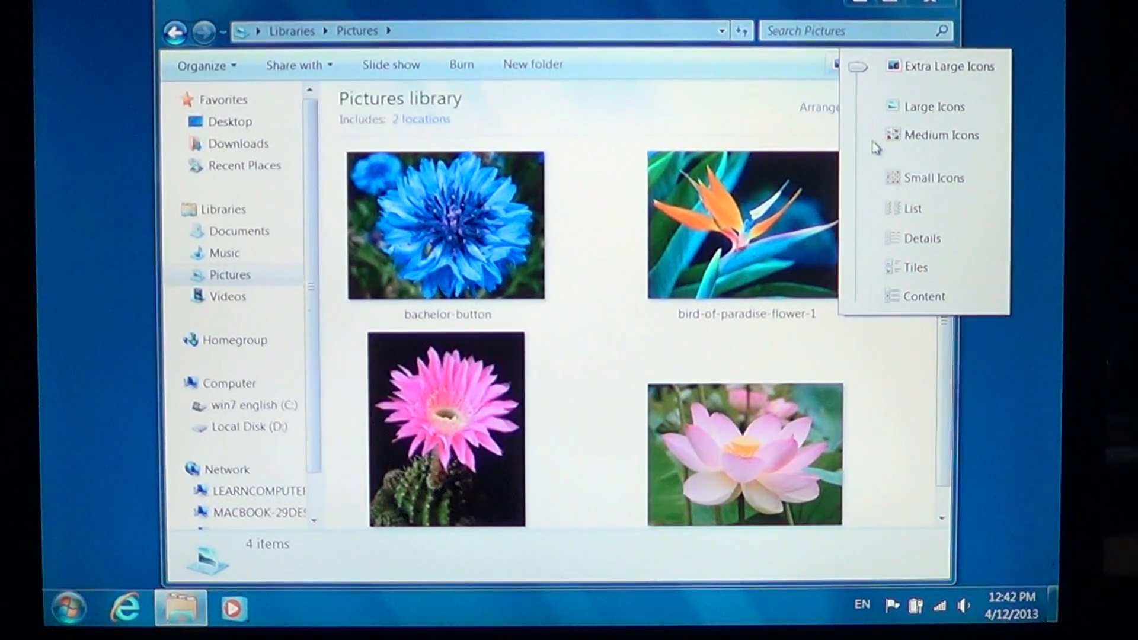
{"action": "left_click", "coordinate": [913, 208]}
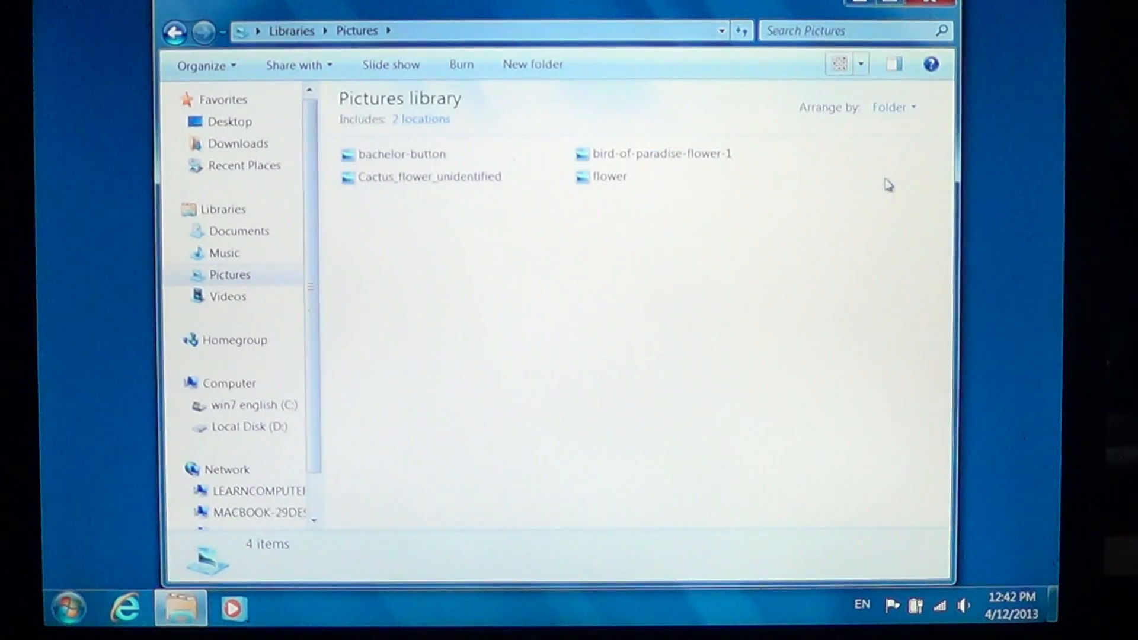
{"action": "left_click", "coordinate": [861, 64]}
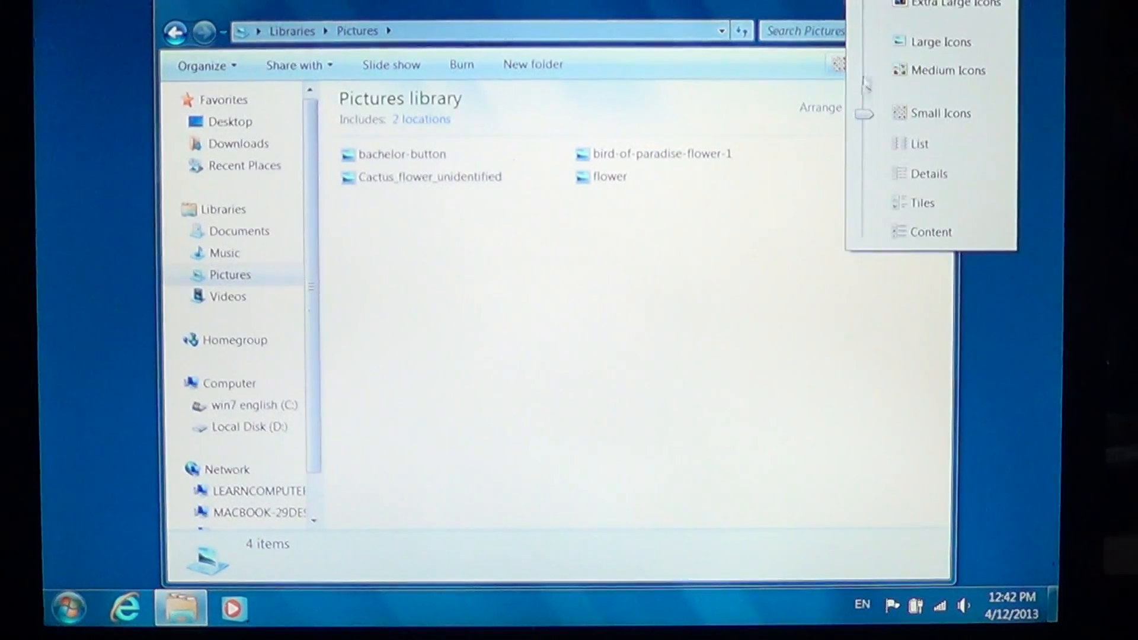
{"action": "left_click", "coordinate": [931, 173]}
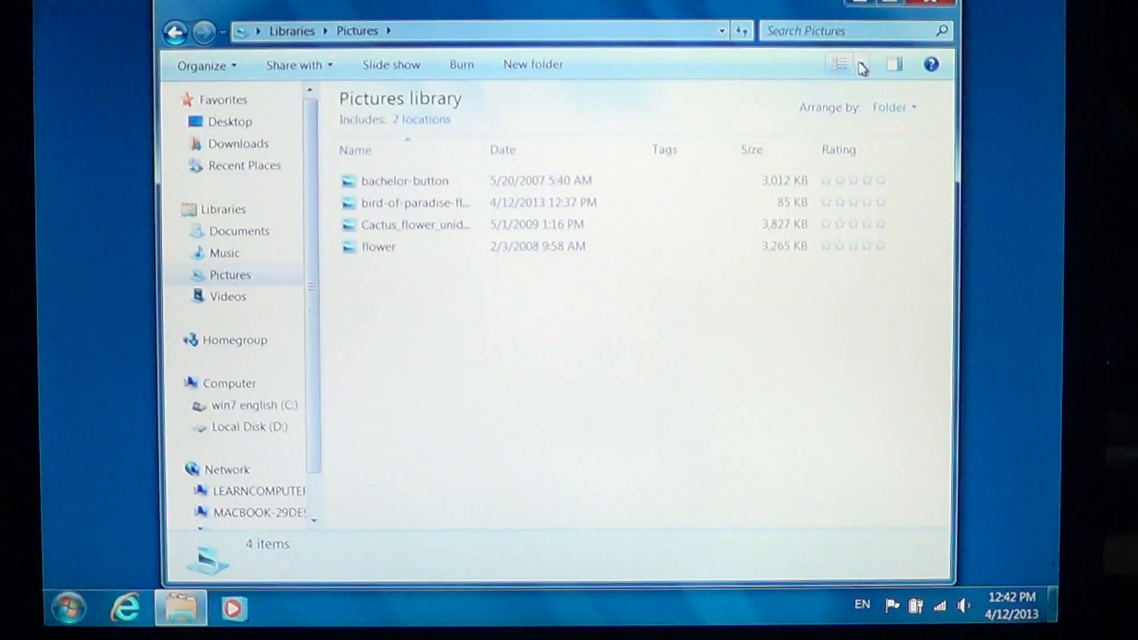
{"action": "left_click", "coordinate": [864, 64]}
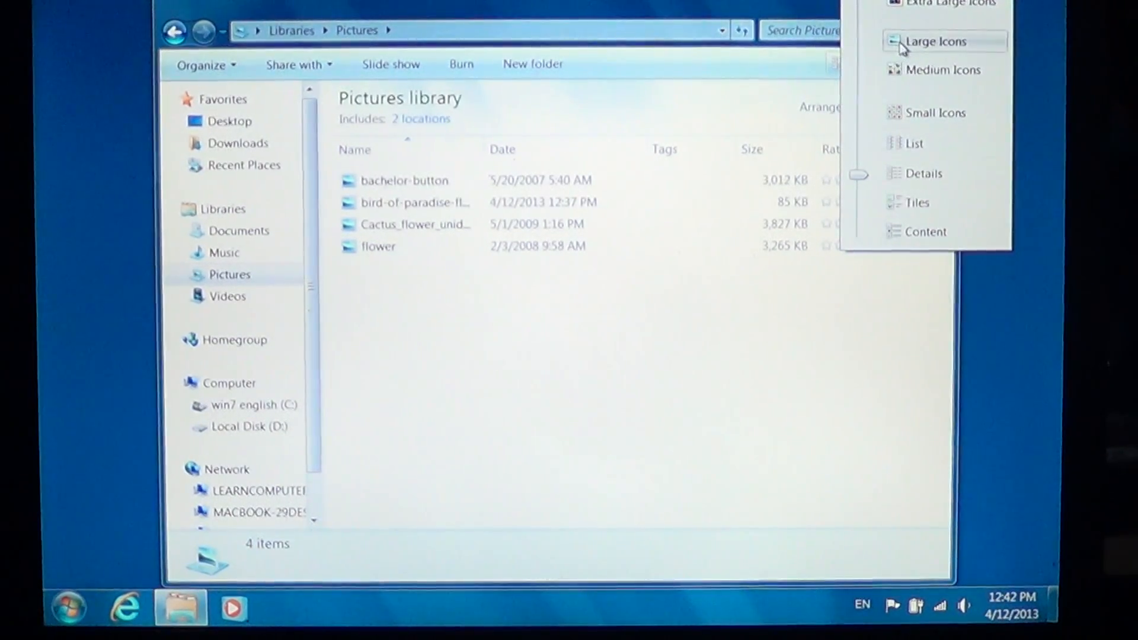
{"action": "left_click", "coordinate": [936, 42]}
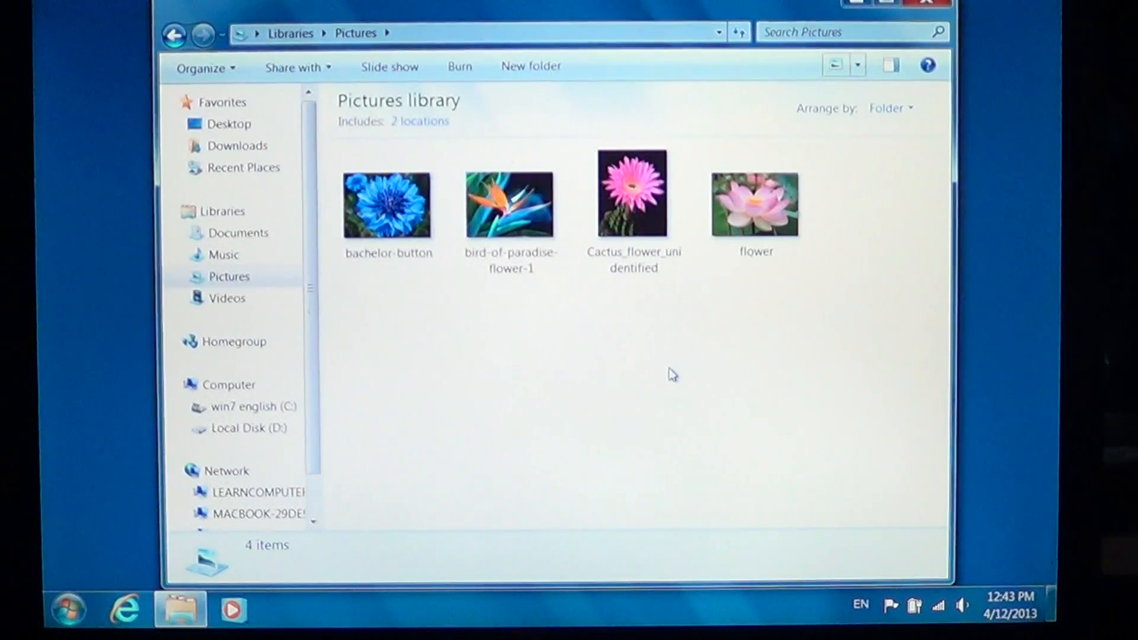